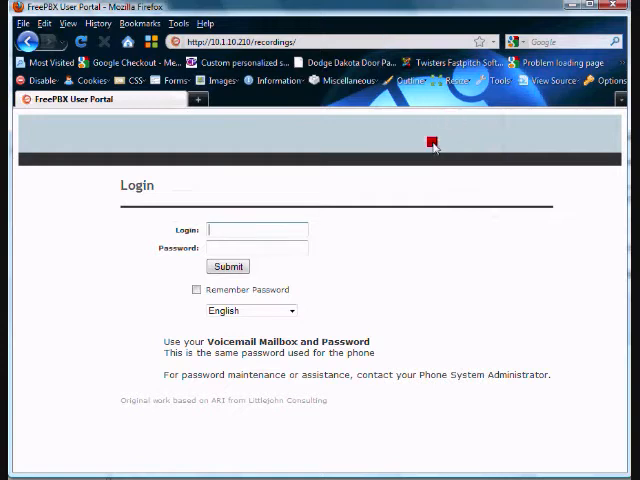
pyautogui.moveTo(412, 253)
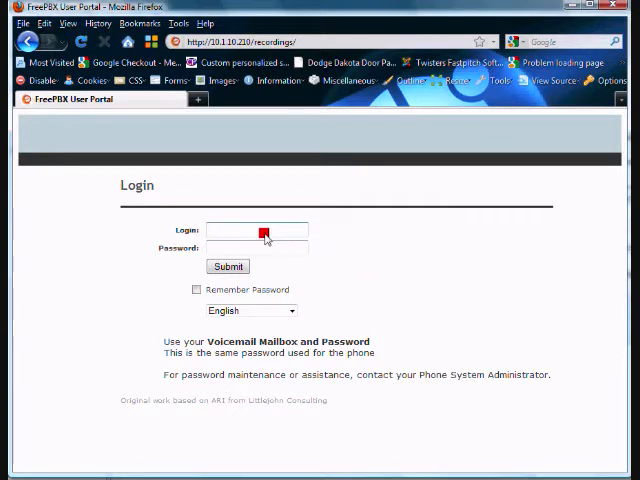
# Log in to the User Portal as extension 8572 with its password.
pyautogui.click(255, 231)
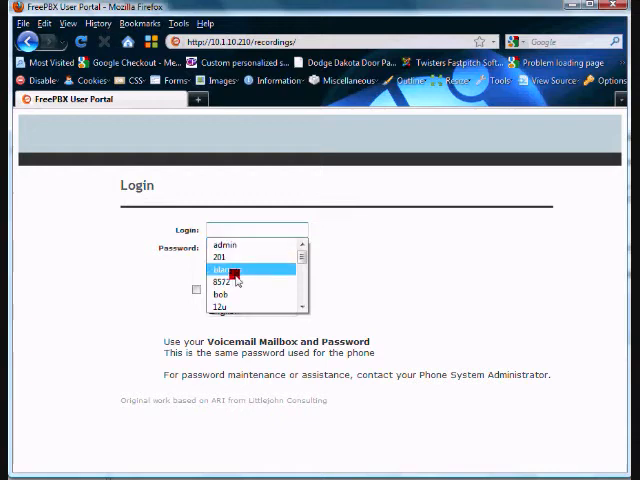
pyautogui.moveTo(232, 282)
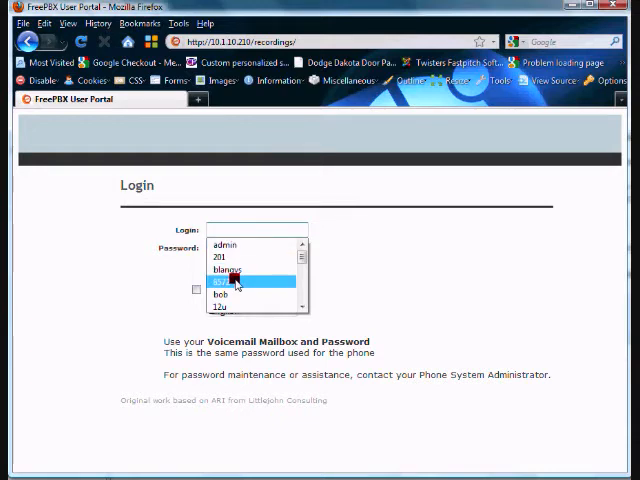
pyautogui.click(230, 278)
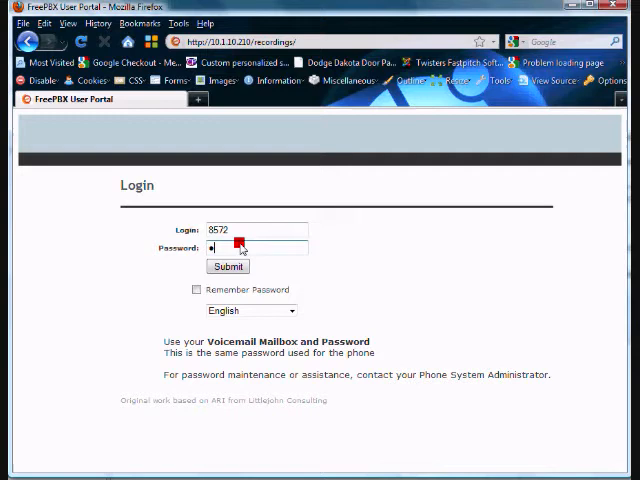
pyautogui.write('••')
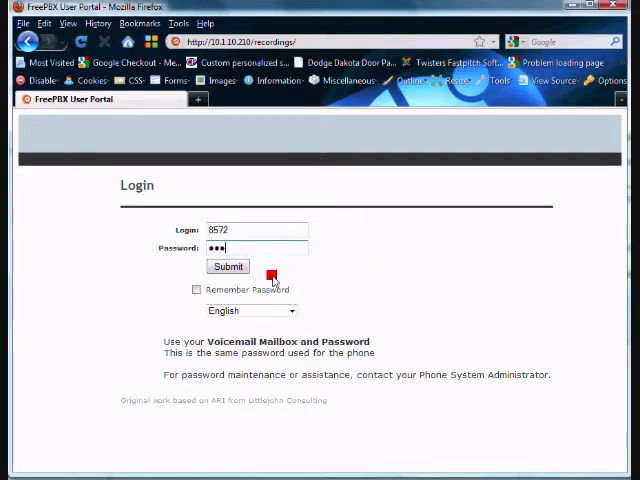
pyautogui.click(227, 267)
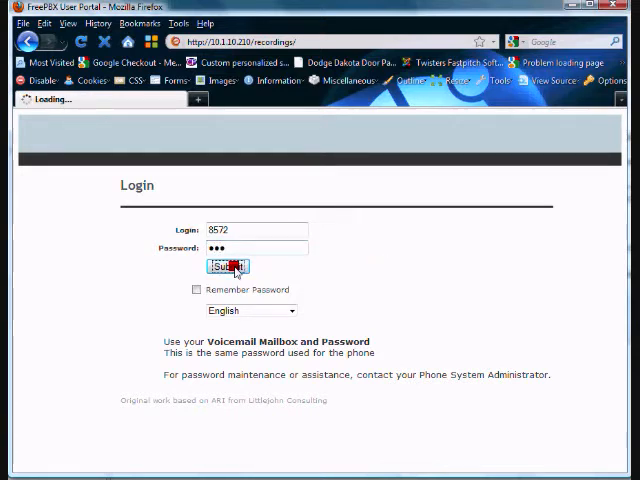
# Go from the voicemail list to the Call Monitor page listing 24 calls.
pyautogui.click(227, 267)
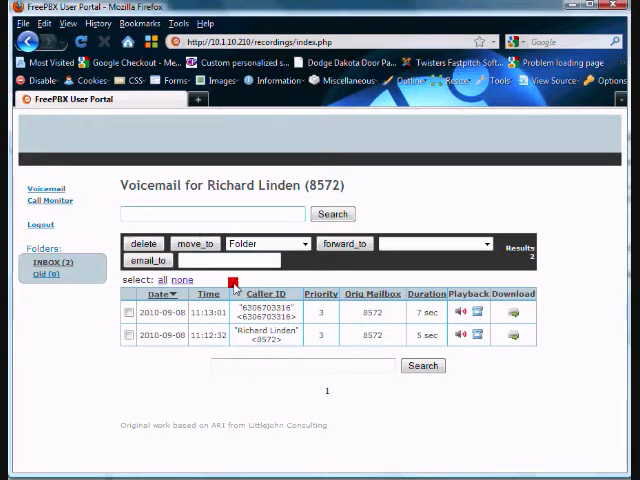
pyautogui.click(49, 201)
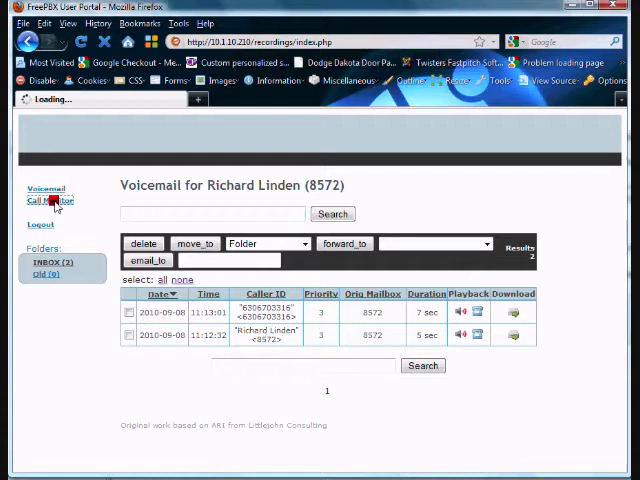
pyautogui.click(49, 200)
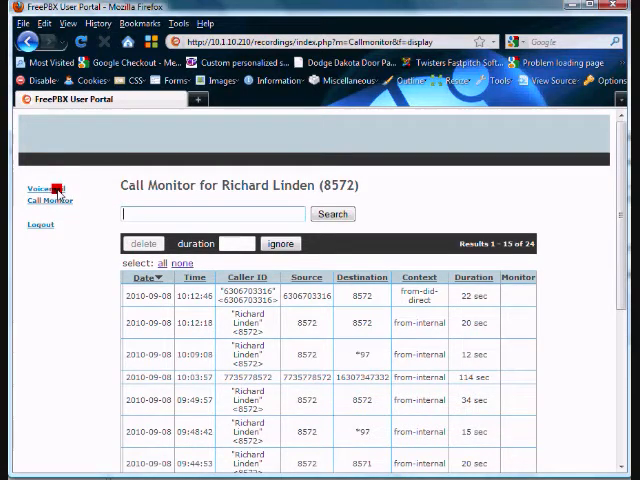
# Back in Voicemail, start downloading msg0001.wav, then cancel the download prompt.
pyautogui.click(45, 187)
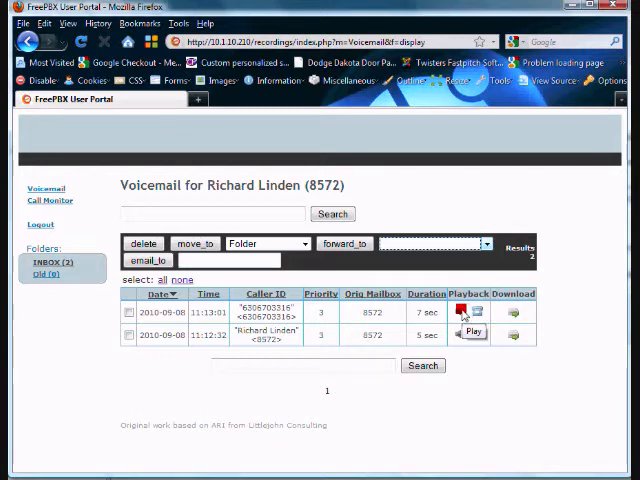
pyautogui.moveTo(472, 333)
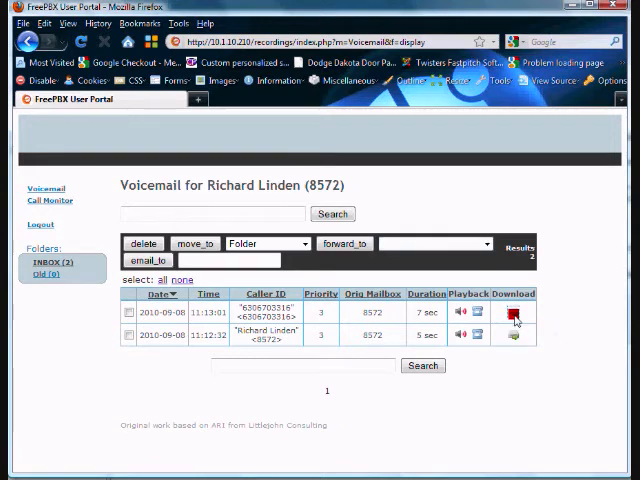
pyautogui.click(513, 314)
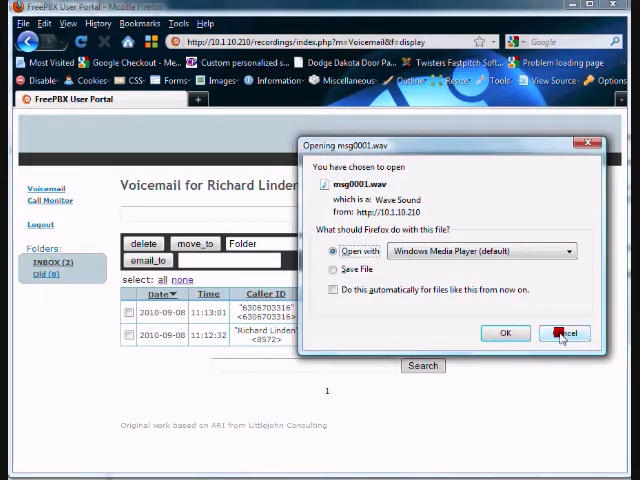
pyautogui.click(563, 333)
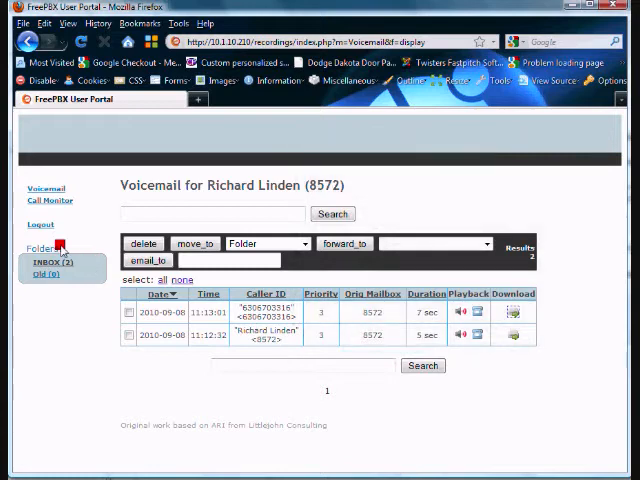
# Reopen Call Monitor and search the call log for number 630670.
pyautogui.click(48, 201)
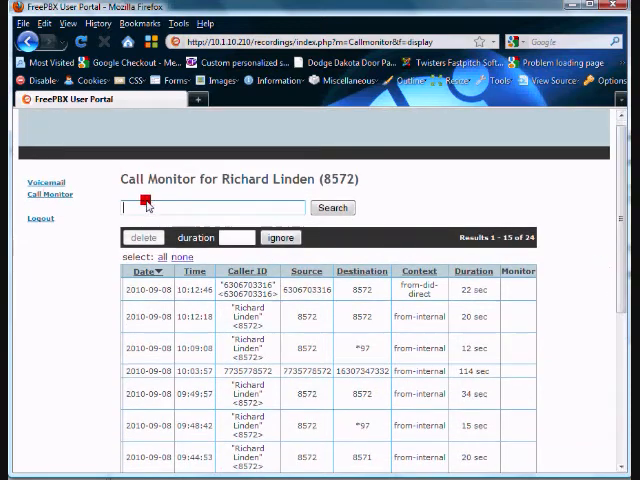
pyautogui.write('6306')
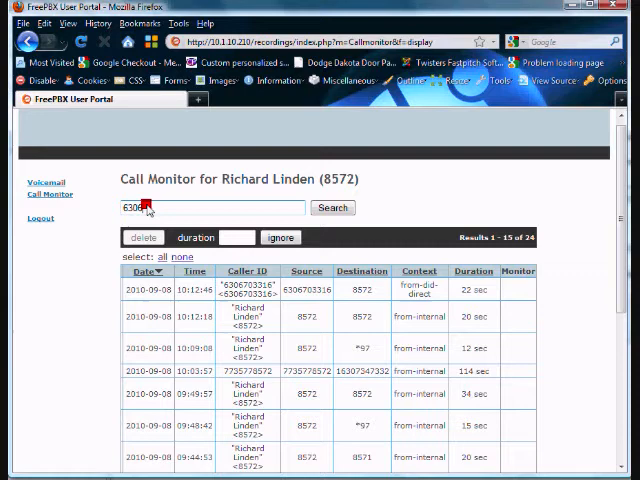
pyautogui.click(333, 208)
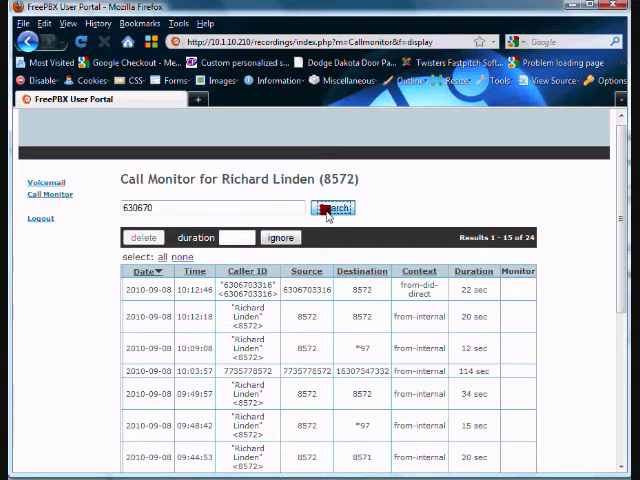
pyautogui.click(332, 213)
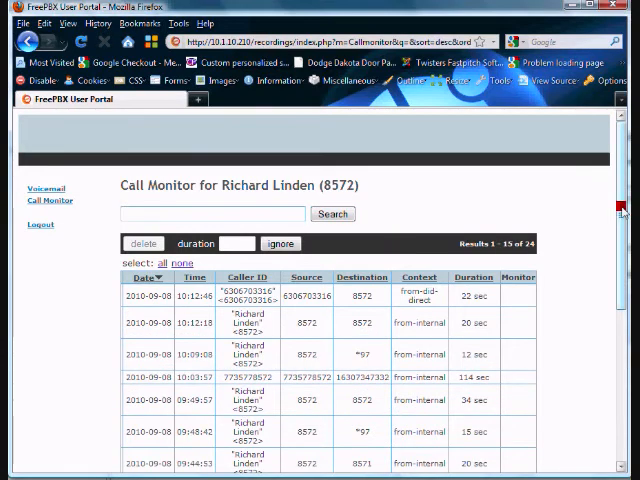
# Scroll the call log to page 2, showing calls 16–24 of 24.
pyautogui.scroll(-3)
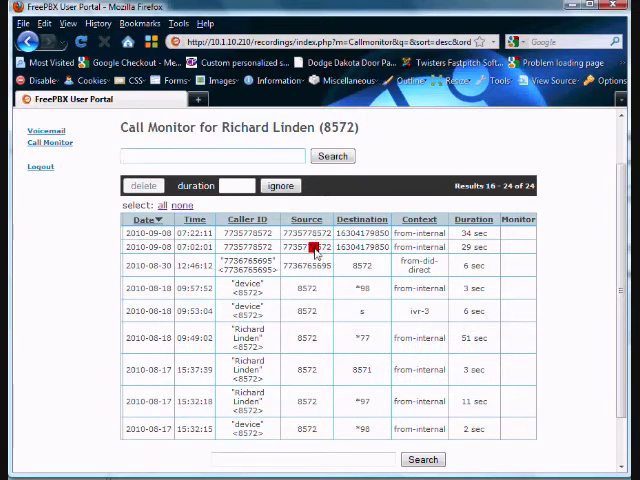
pyautogui.moveTo(318, 318)
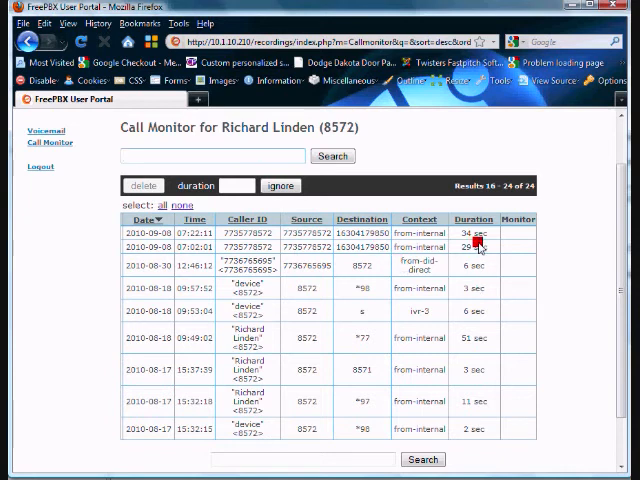
pyautogui.scroll(-3)
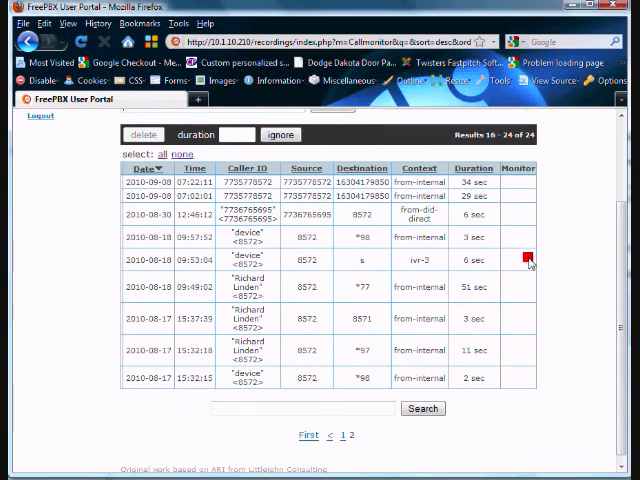
pyautogui.moveTo(605, 353)
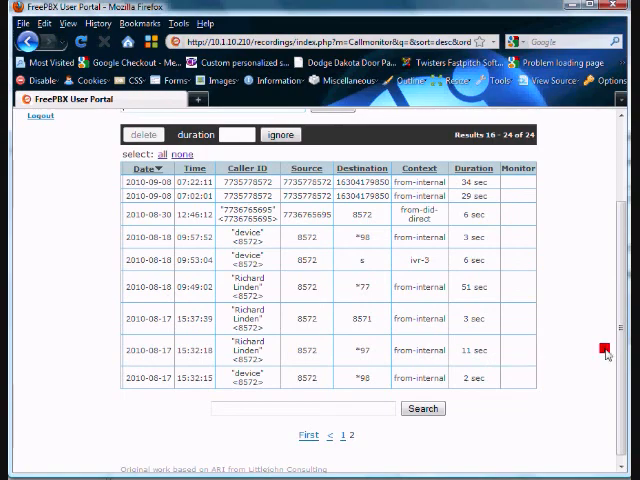